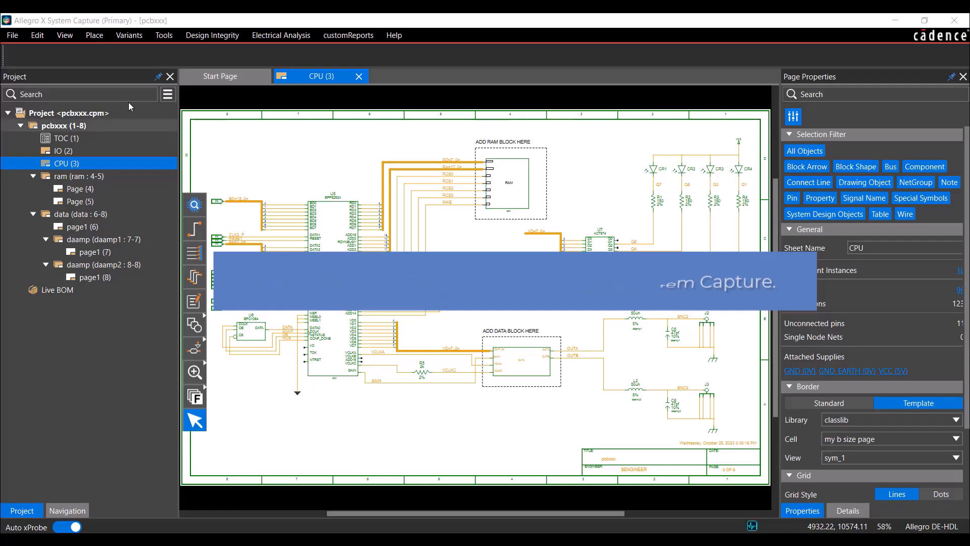
Bring up the Edit menu commands for the CPU schematic page.
left_click(37, 35)
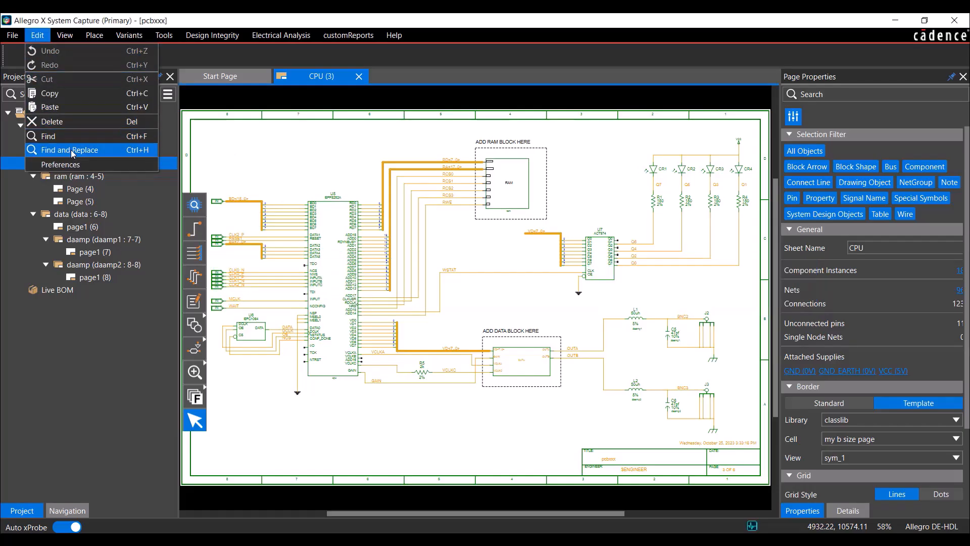
Bring up the Find and Modify dialog and move it into a convenient position.
left_click(69, 150)
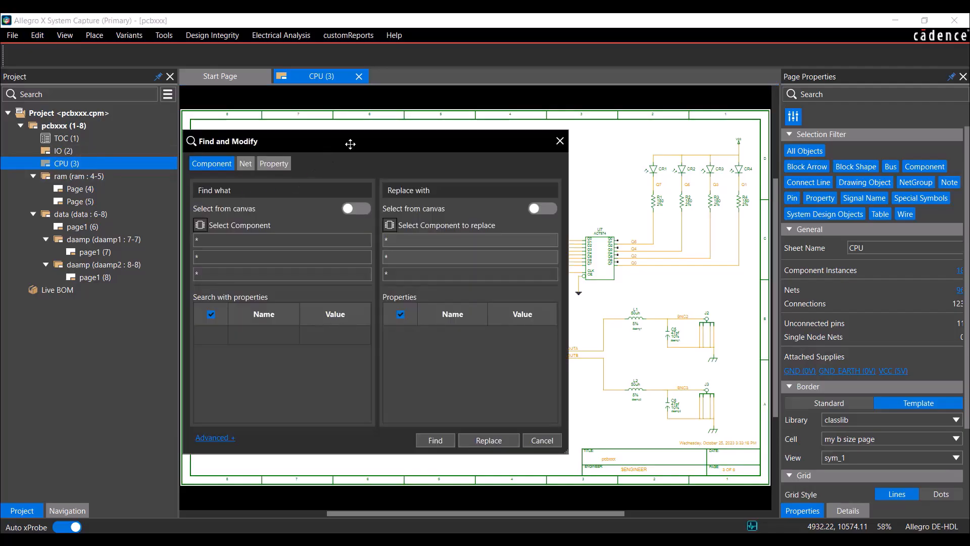
left_click_drag(351, 144, 392, 137)
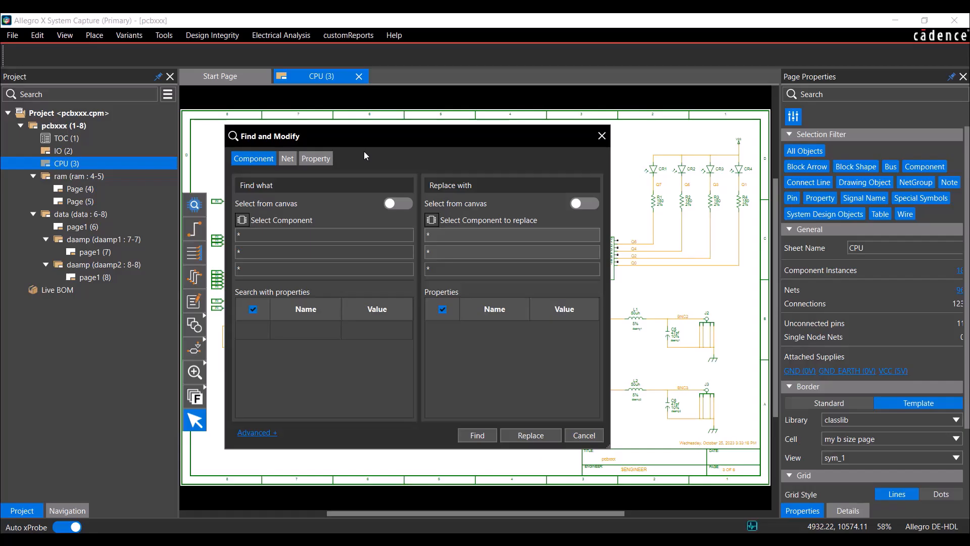
mouse_move(348, 166)
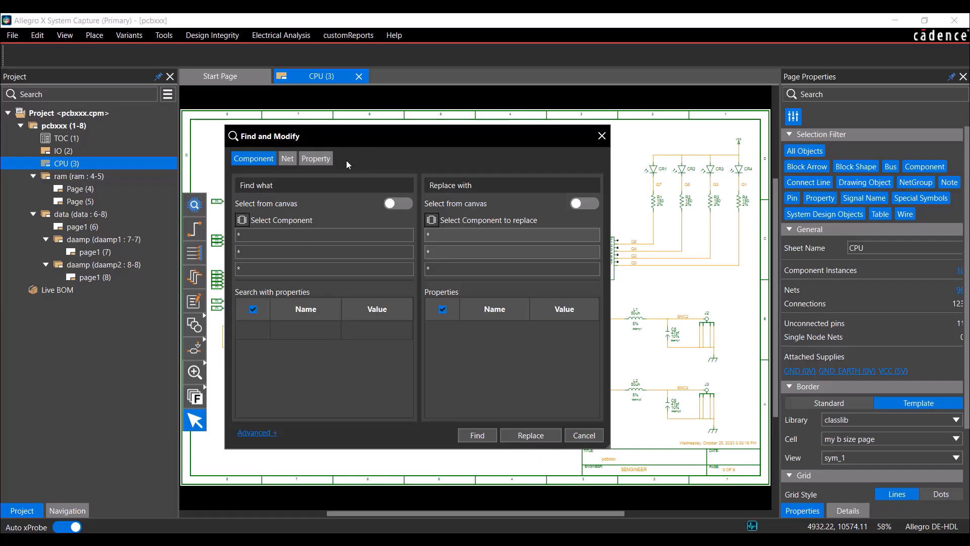
mouse_move(328, 147)
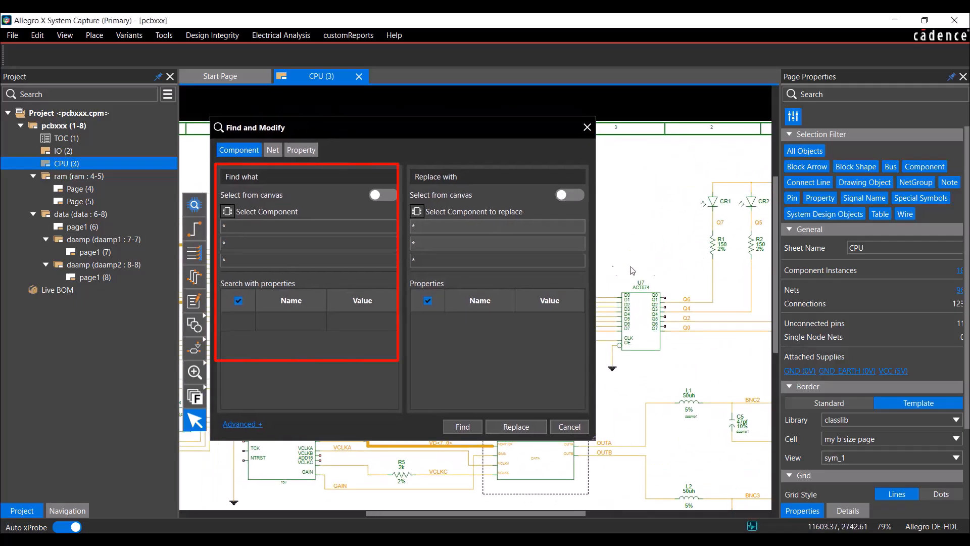
Target U7's act574 part, choose lvt574 from the library as replacement, and reveal the Advanced scope options.
left_click(381, 194)
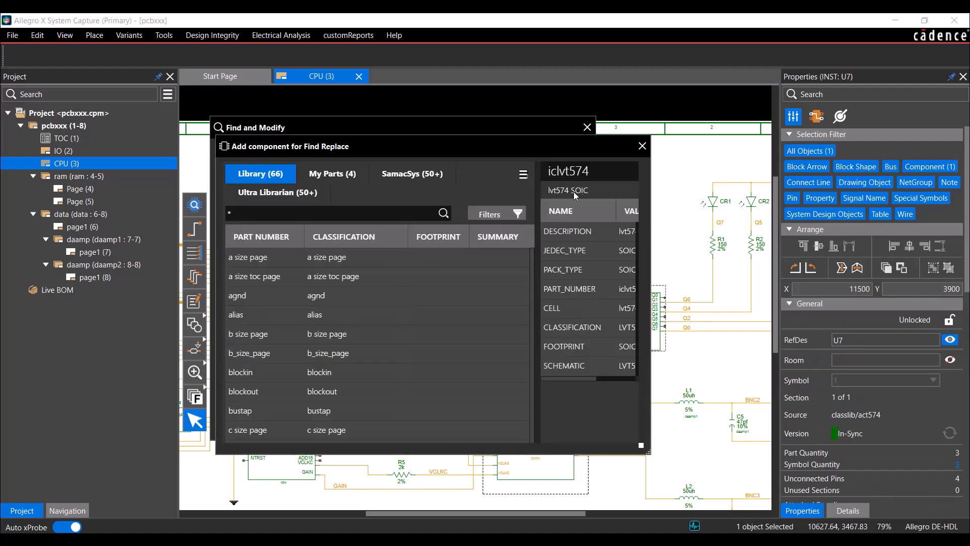
left_click(642, 147)
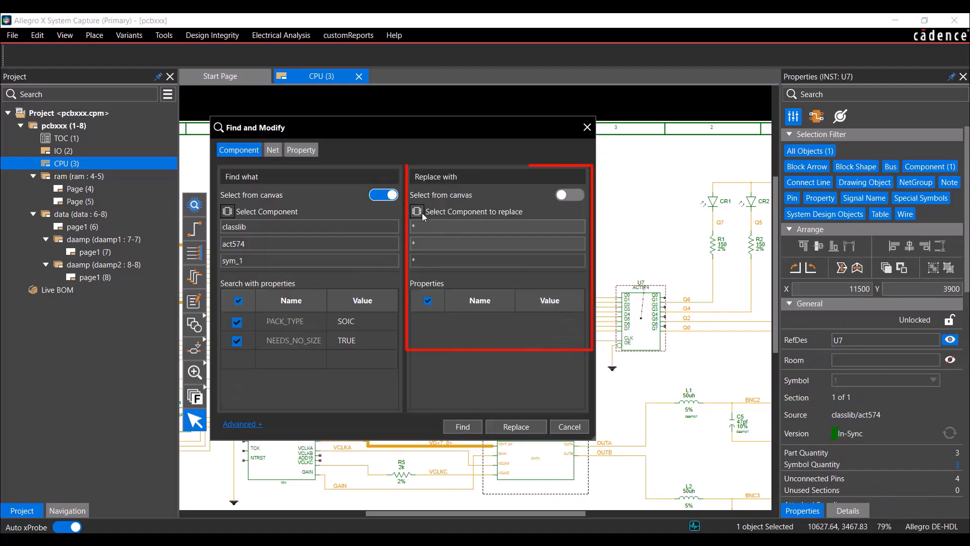
left_click(417, 211)
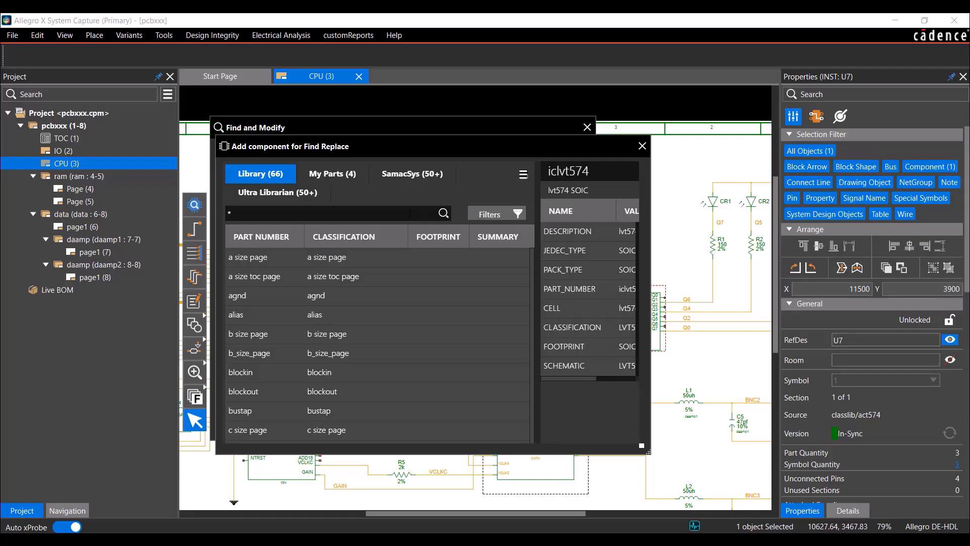
type("L")
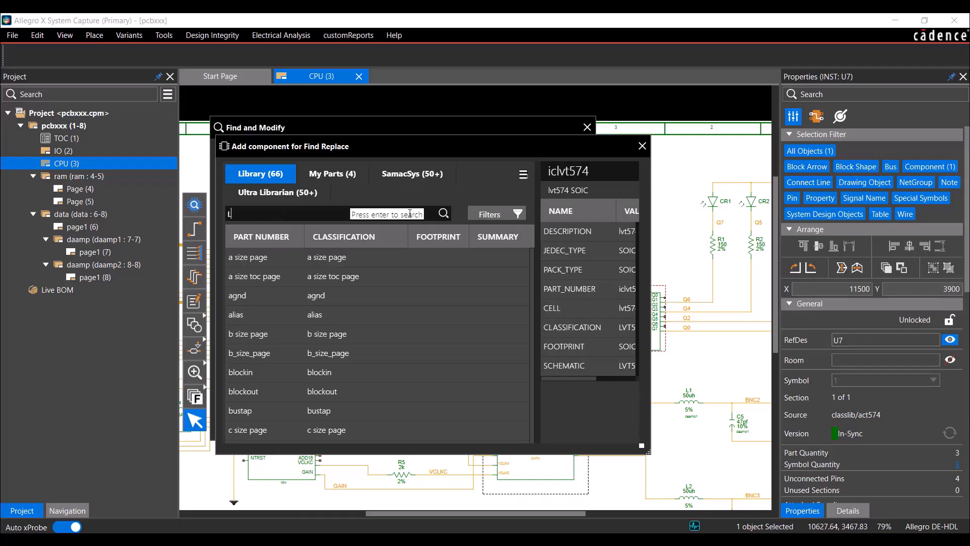
type("LVT")
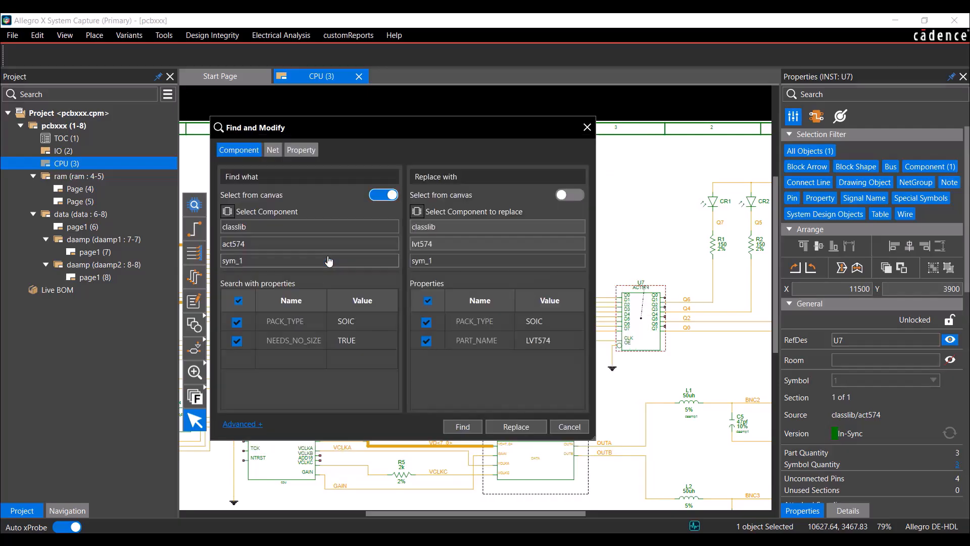
left_click(242, 424)
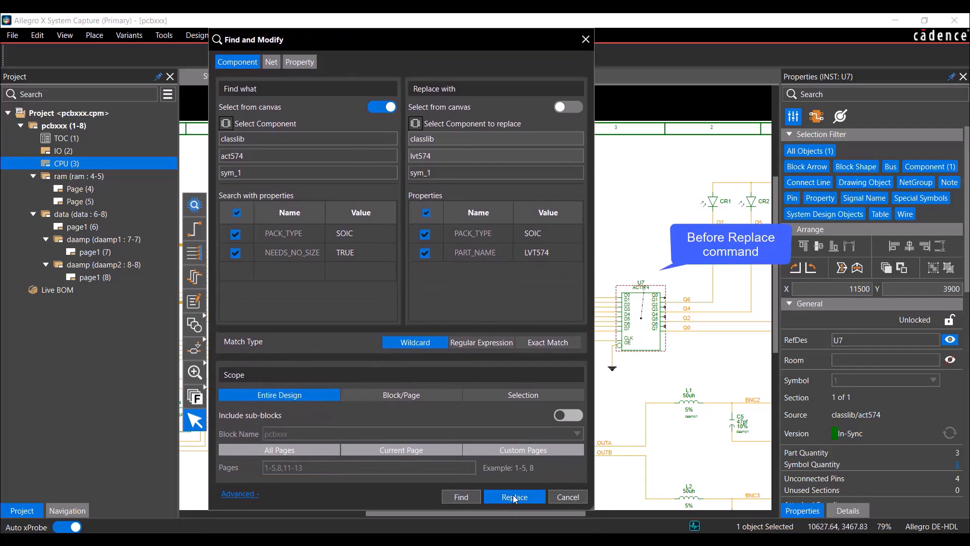
Run the act574-to-lvt574 replacement on U7, U8 and U9, confirming the no-undo warning.
left_click(515, 496)
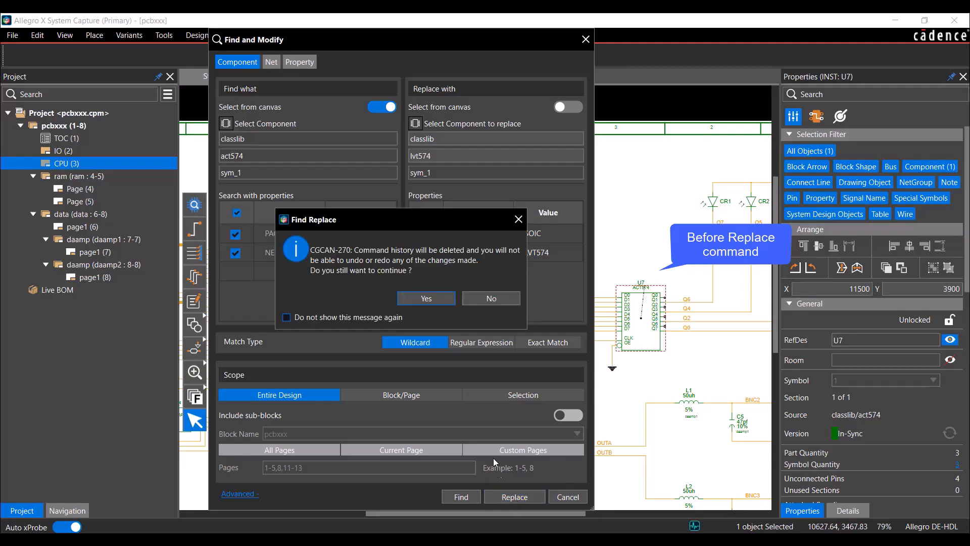
mouse_move(454, 331)
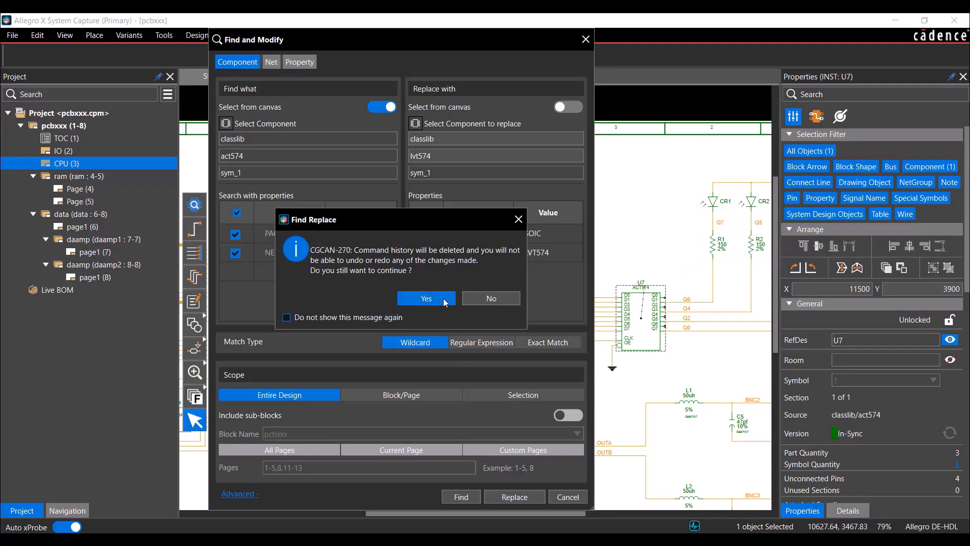
left_click(426, 298)
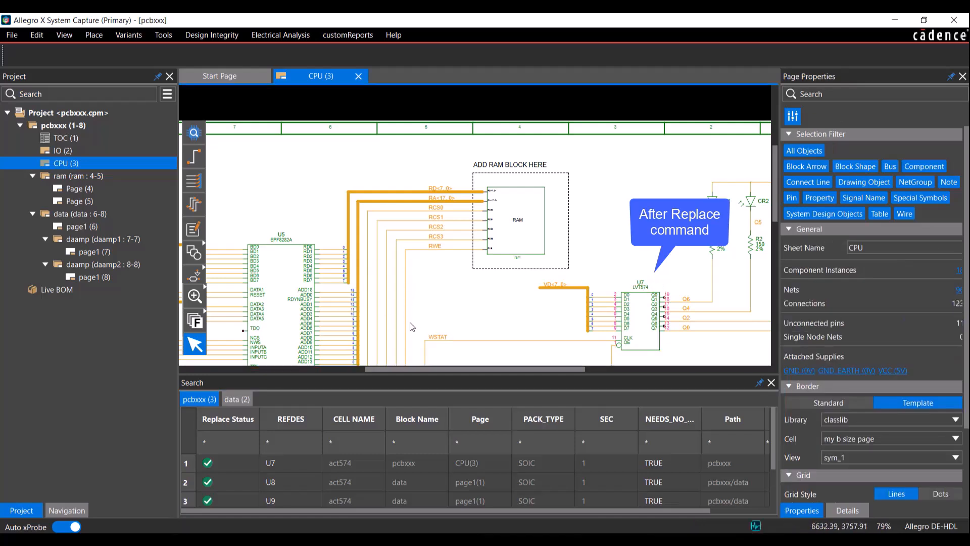
In Find and Modify's Net mode, replace net BNC2 with BNC4 across the design.
left_click(36, 34)
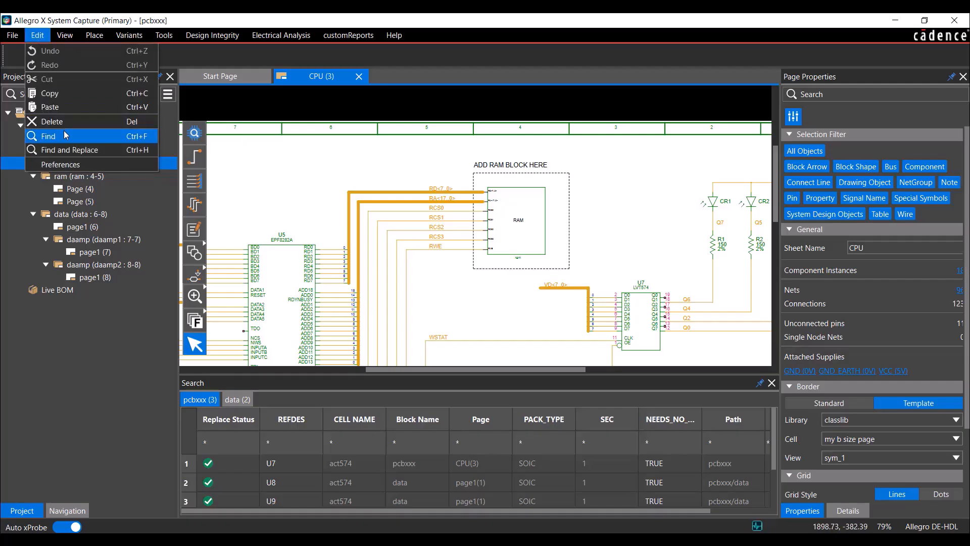
left_click(72, 150)
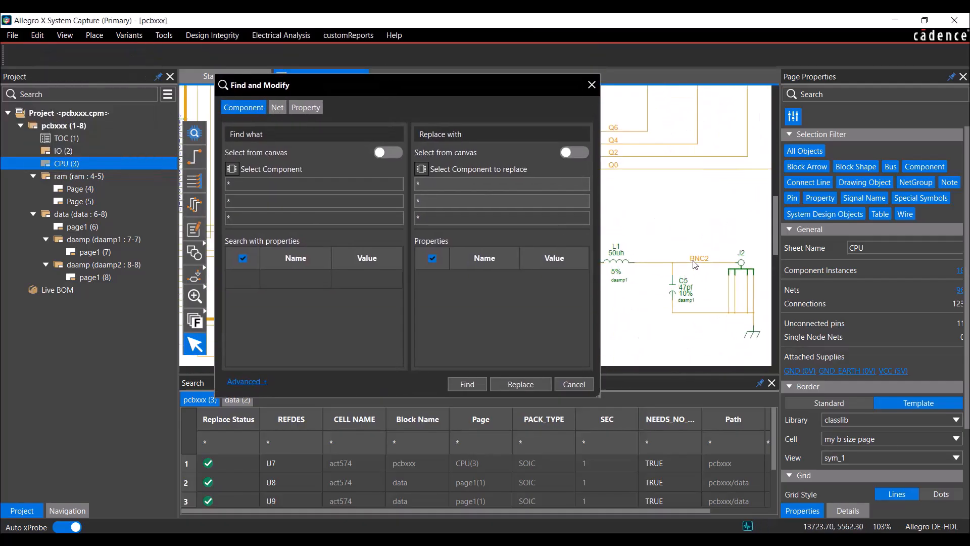
left_click(277, 107)
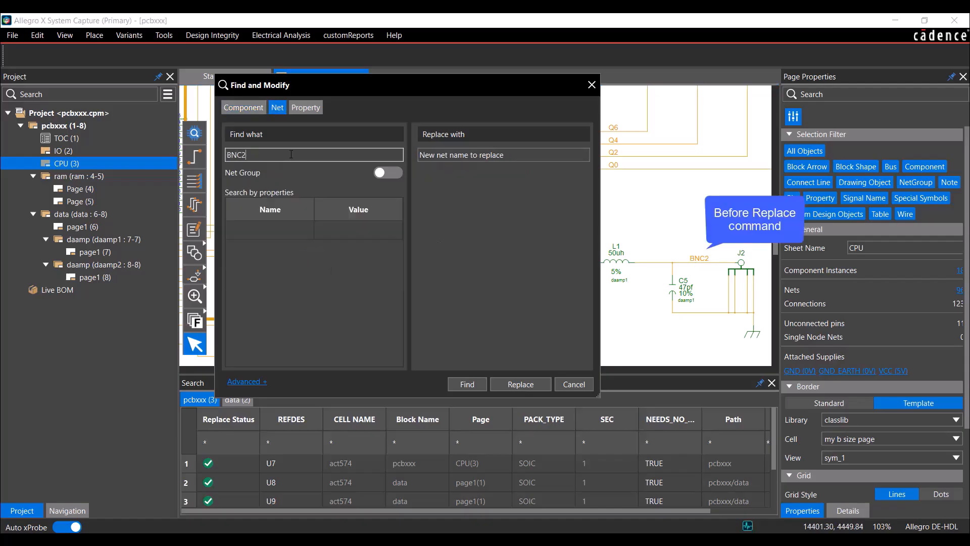
type("BNC")
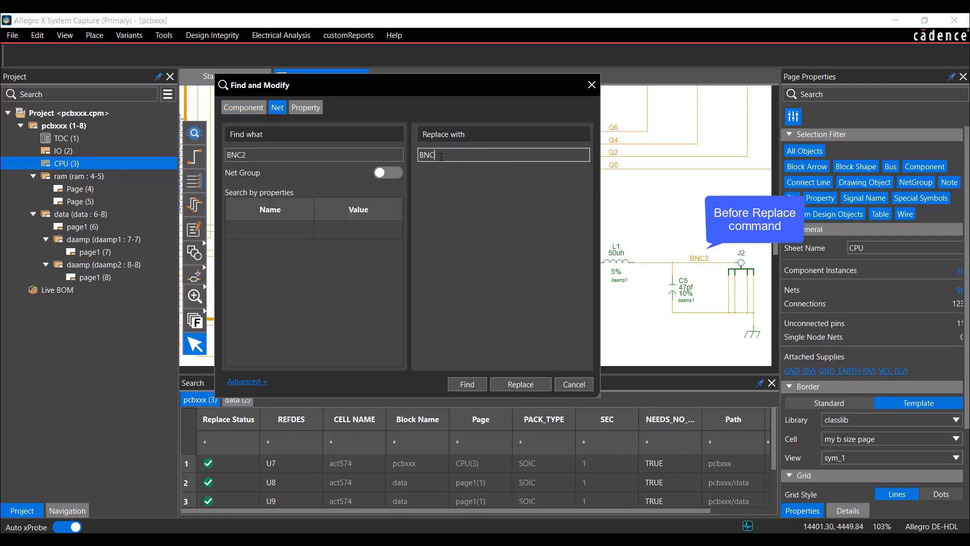
left_click(247, 381)
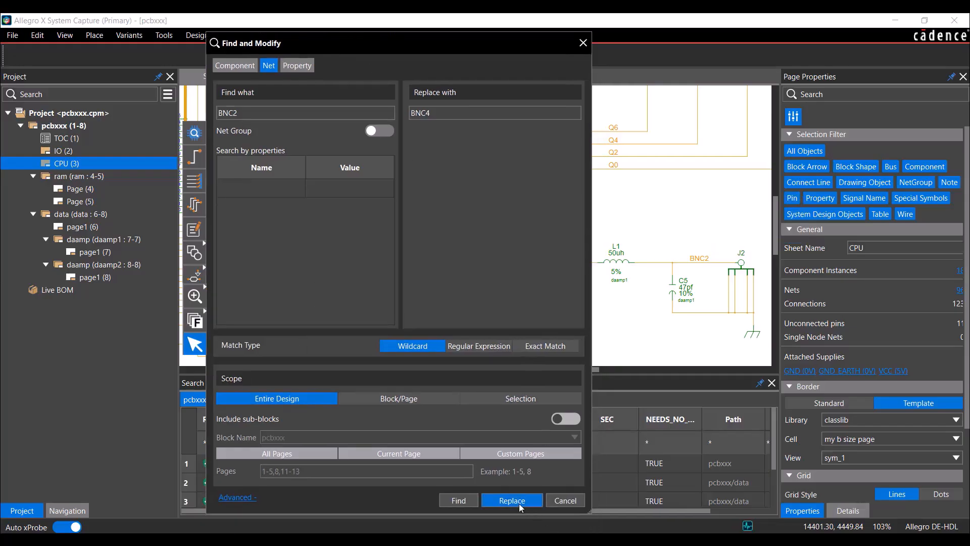
left_click(511, 499)
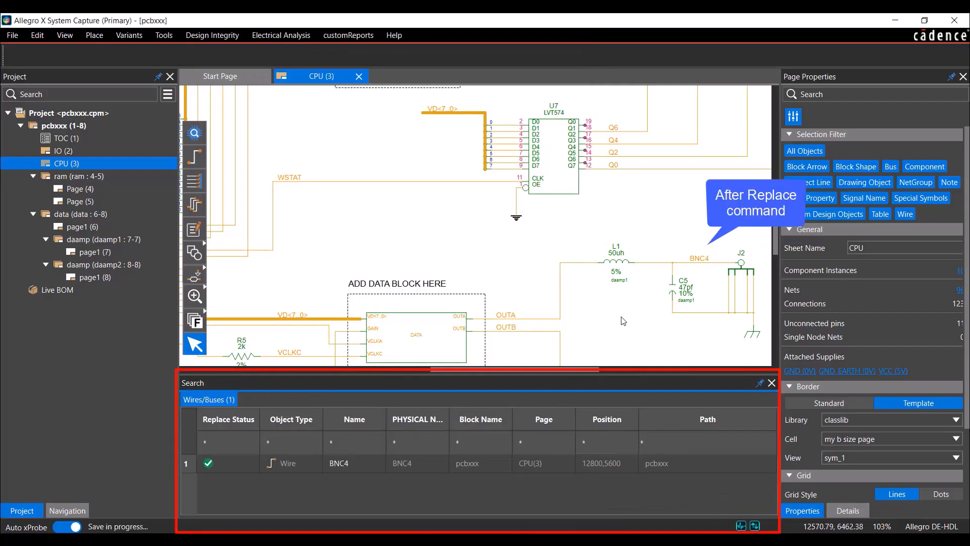
mouse_move(523, 348)
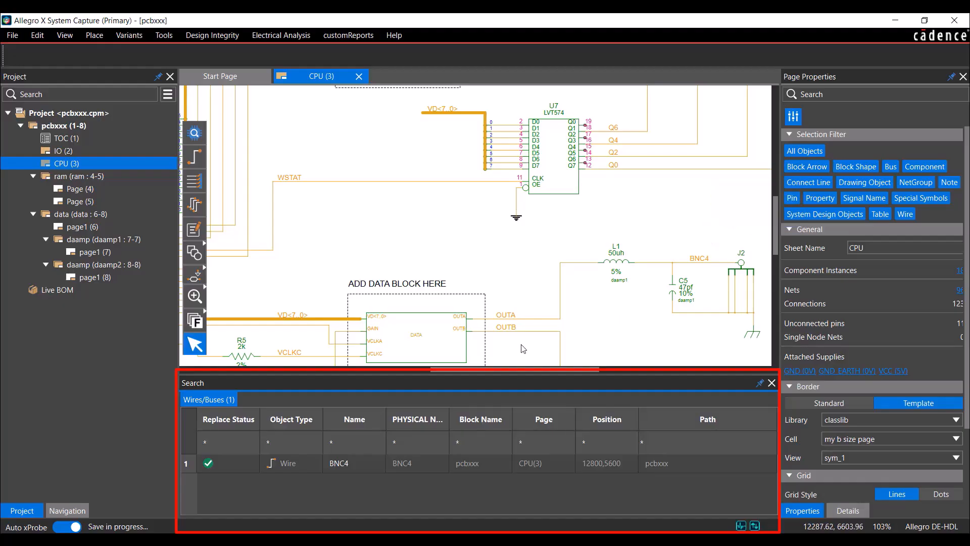
In Find and Modify's Property mode, replace value daamp1 with daamp3, confirming the no-undo warning.
left_click(37, 35)
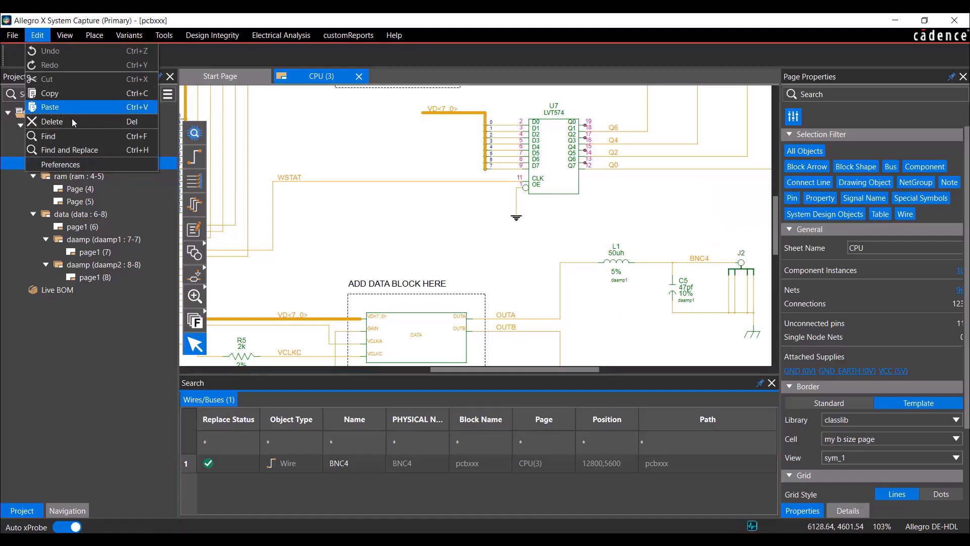
left_click(70, 149)
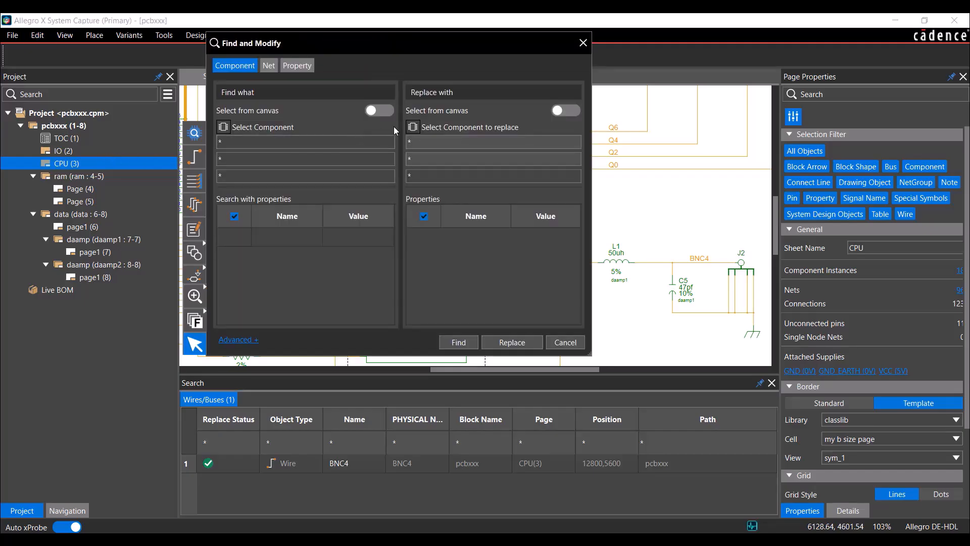
left_click(297, 65)
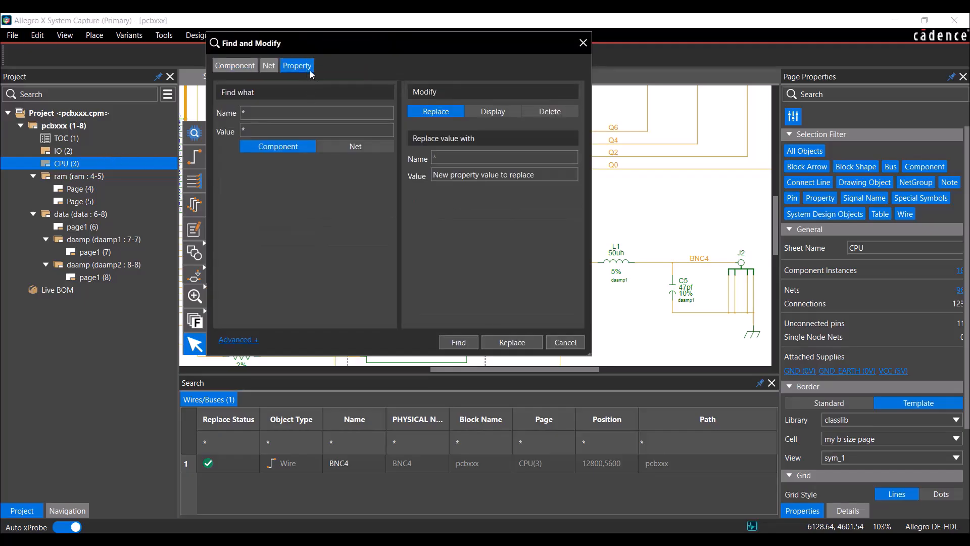
type("daamp1")
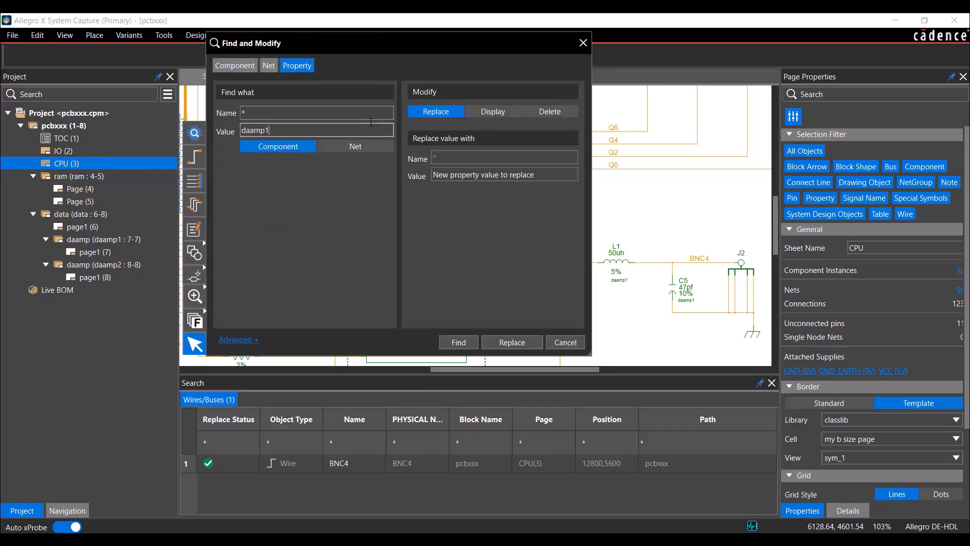
type("d")
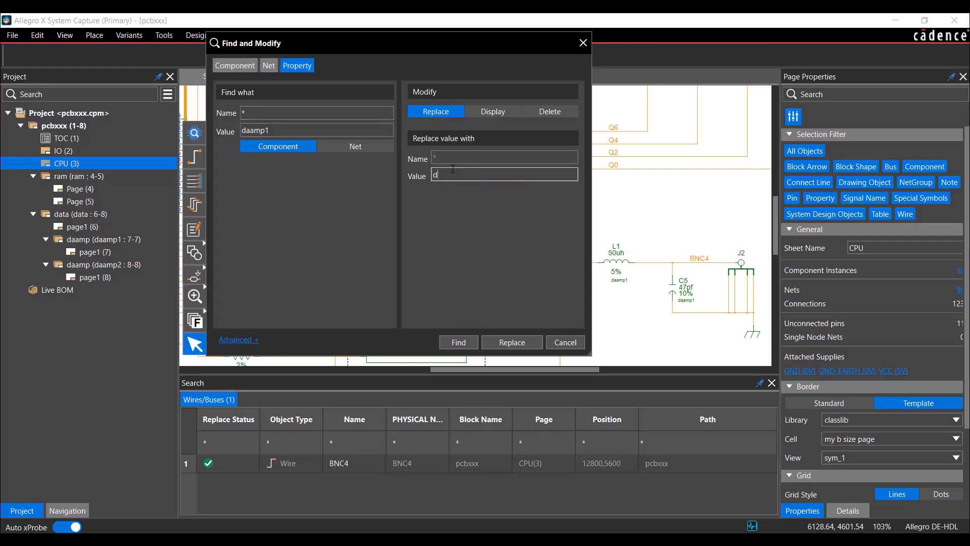
type("aamp3")
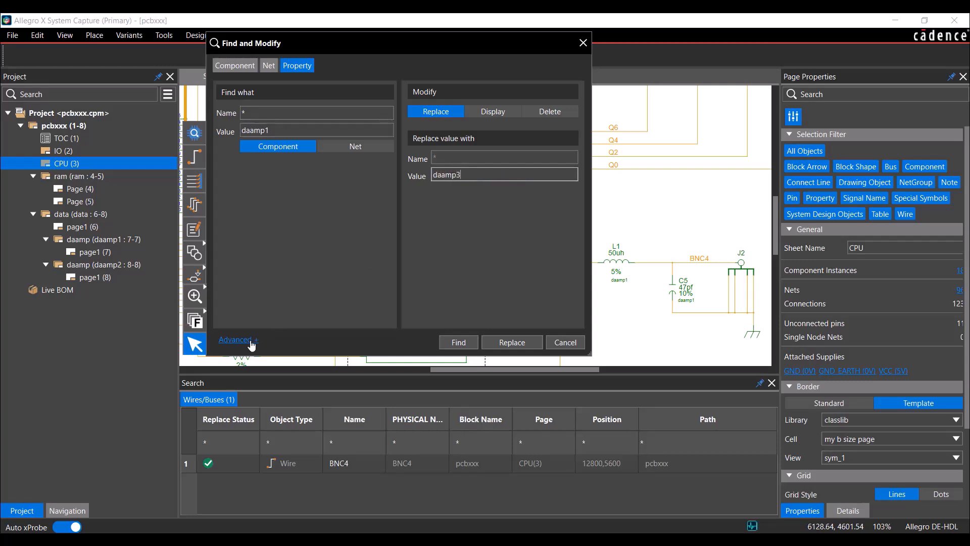
left_click(235, 340)
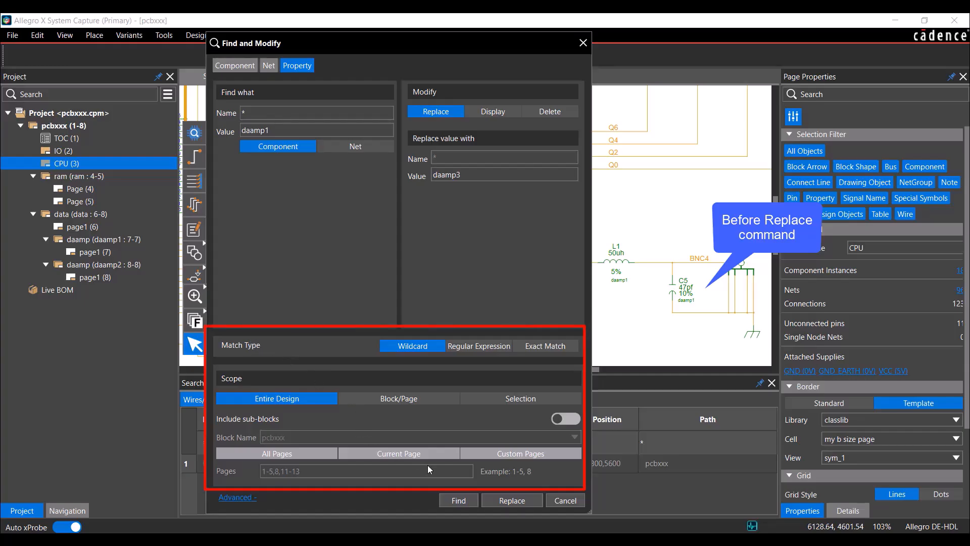
left_click(511, 500)
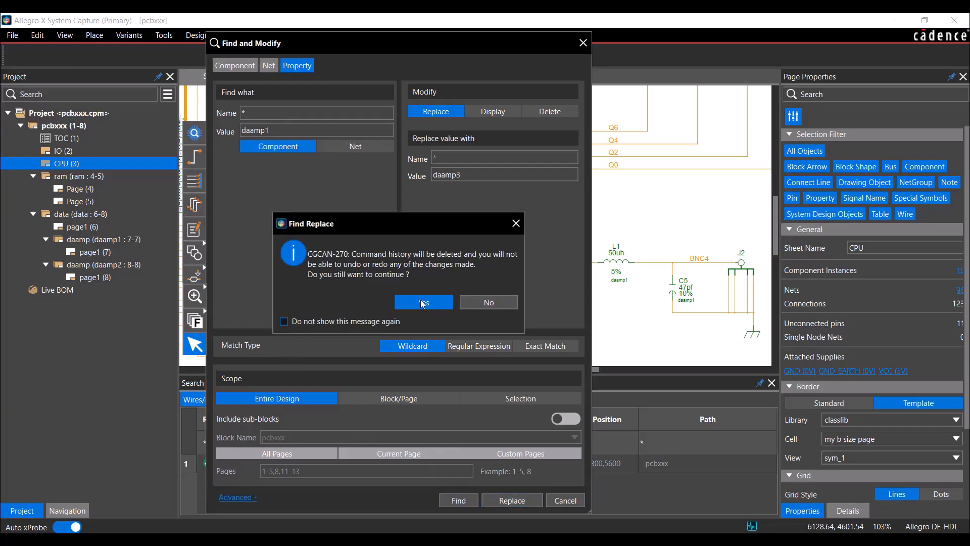
left_click(424, 303)
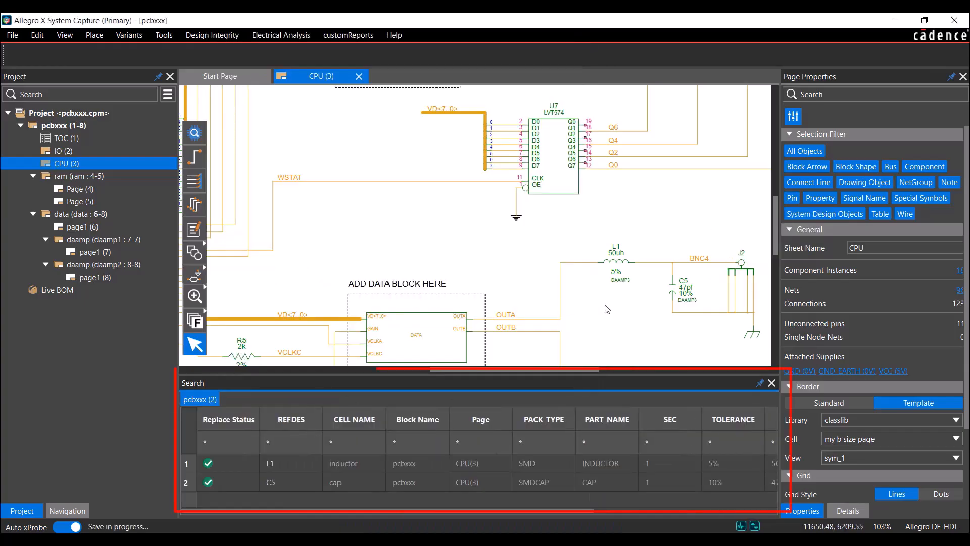